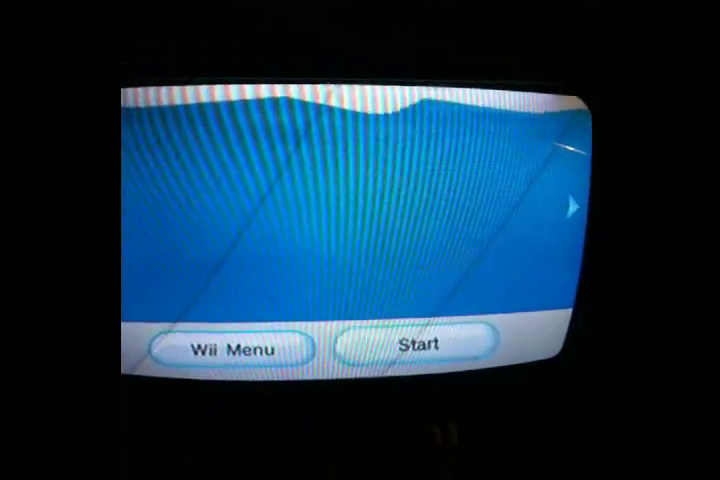
# Step: Show the SD card drive (D:) top-level contents including the apps folder
pyautogui.click(418, 348)
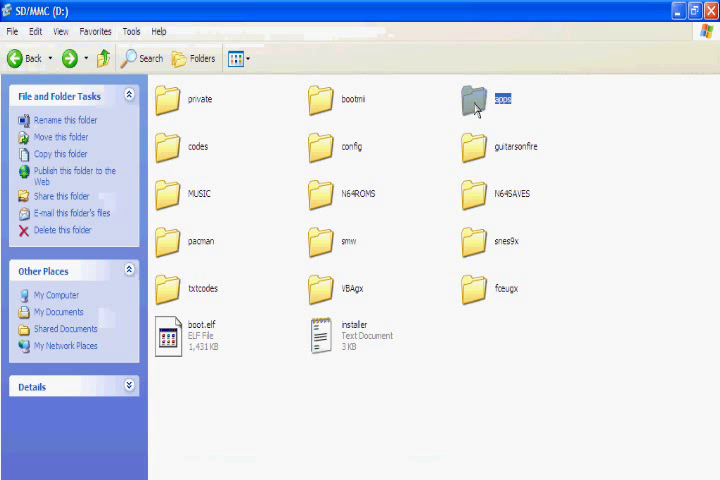
pyautogui.moveTo(520, 114)
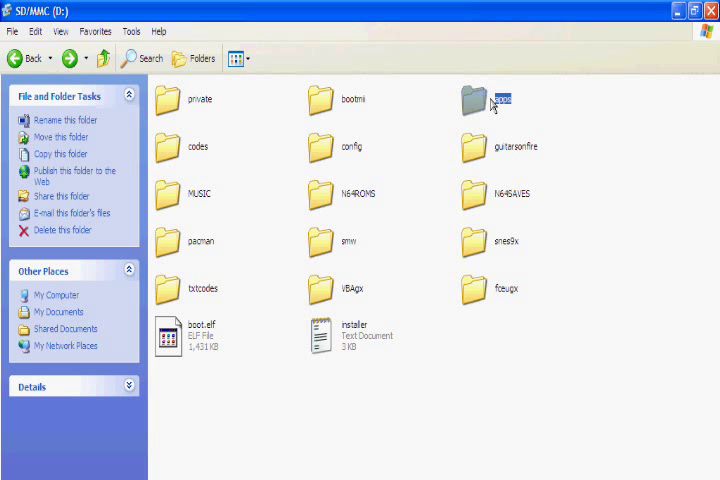
# Step: Open the apps folder on the SD card alongside the homebrew_browser_v0.3.2 package
pyautogui.doubleClick(498, 98)
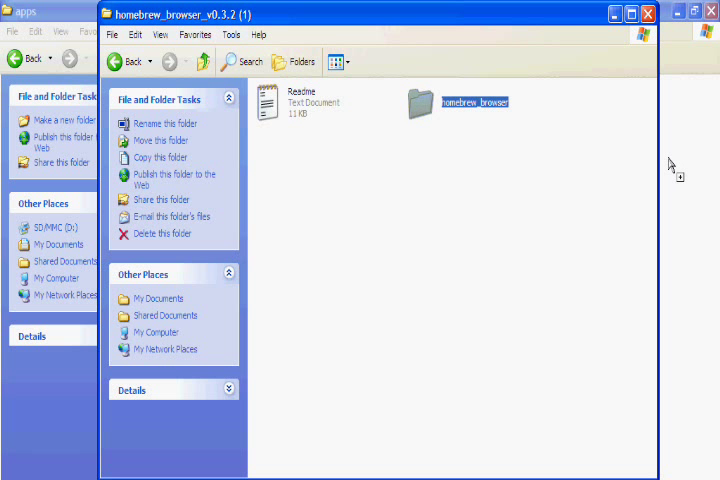
pyautogui.moveTo(572, 166)
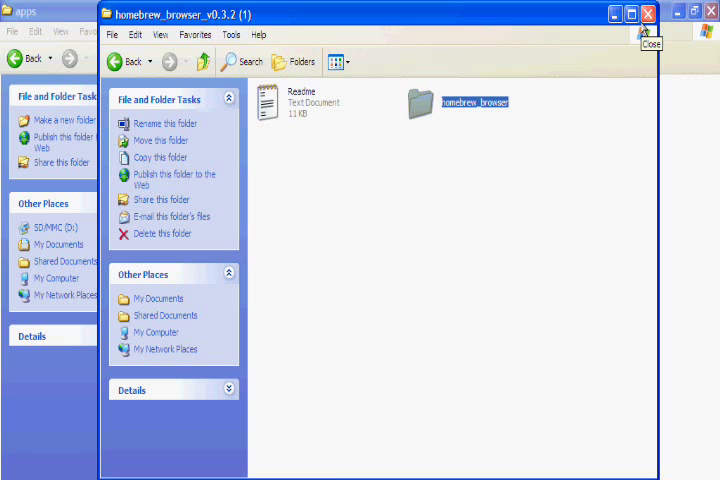
pyautogui.moveTo(644, 30)
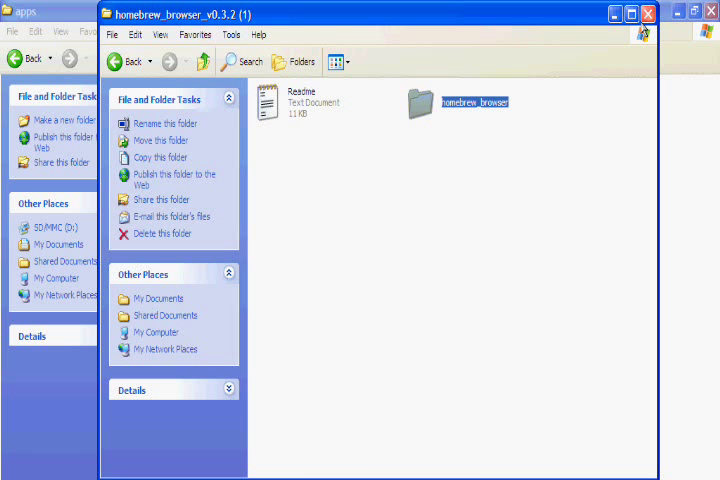